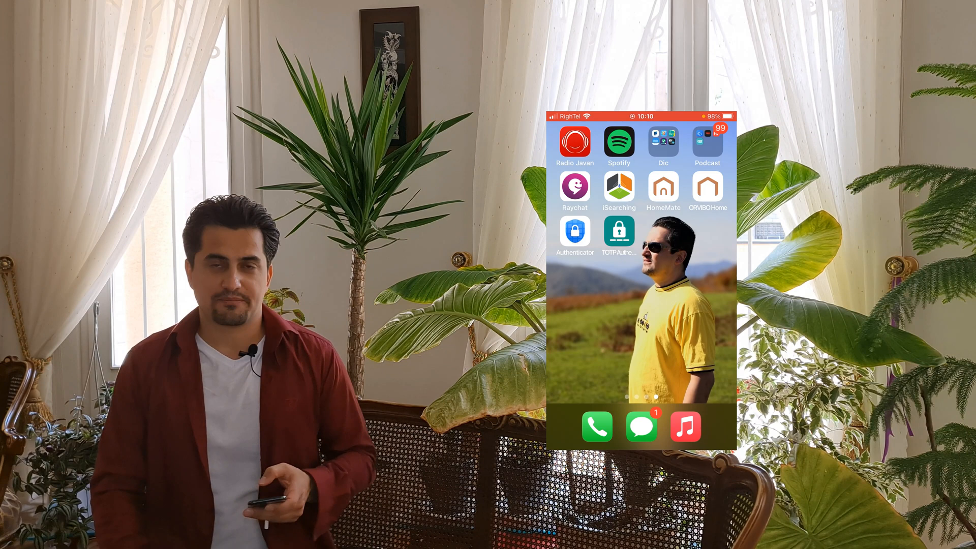
Launch Authenticator and close the Pro paywall, reaching the vault choice screen.
click(574, 234)
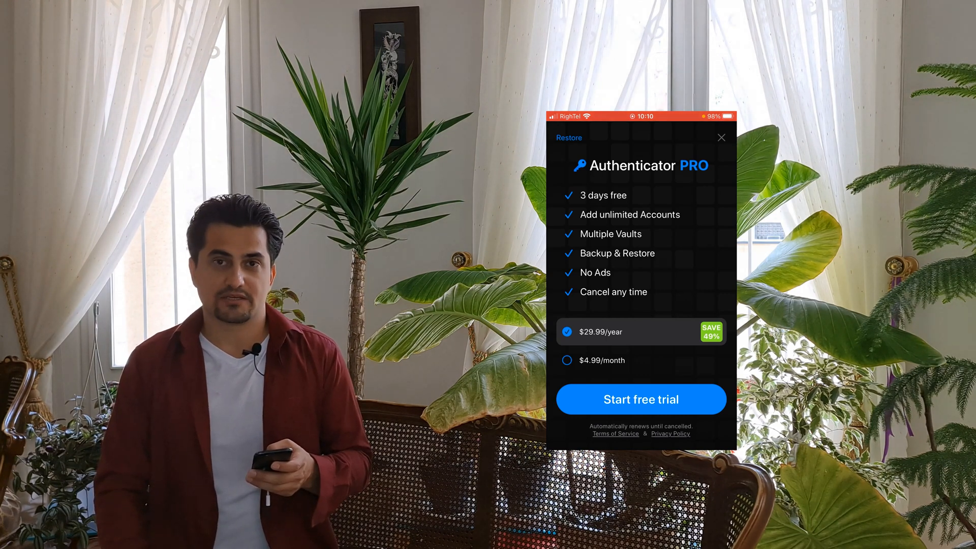
click(721, 137)
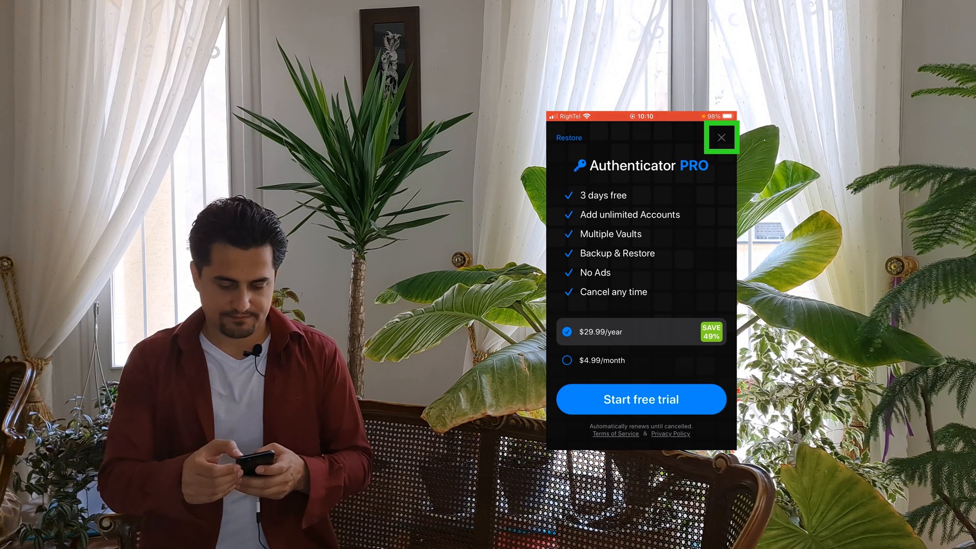
click(721, 138)
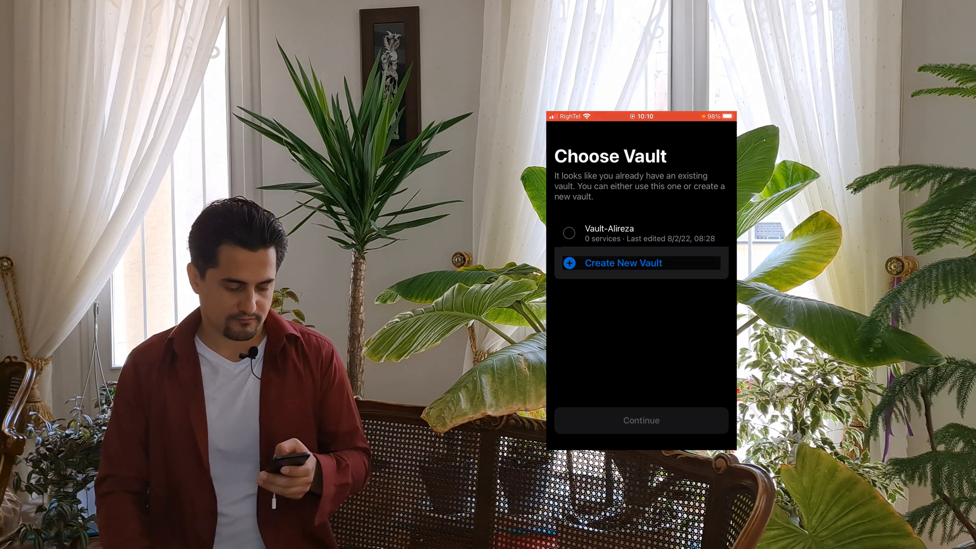
Choose Create New Vault, reaching the app password creation screen.
click(624, 262)
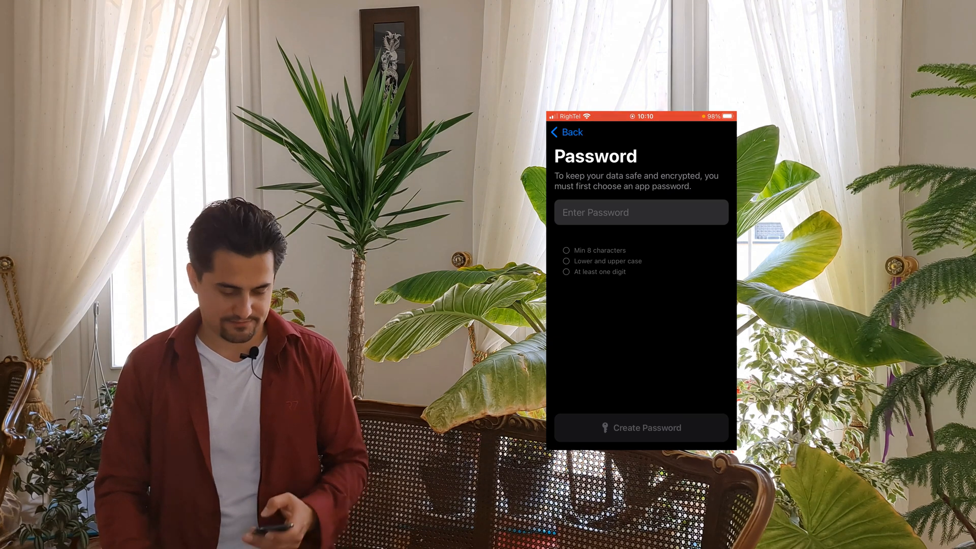
Create the vault's app password and re-enter it to confirm.
click(639, 213)
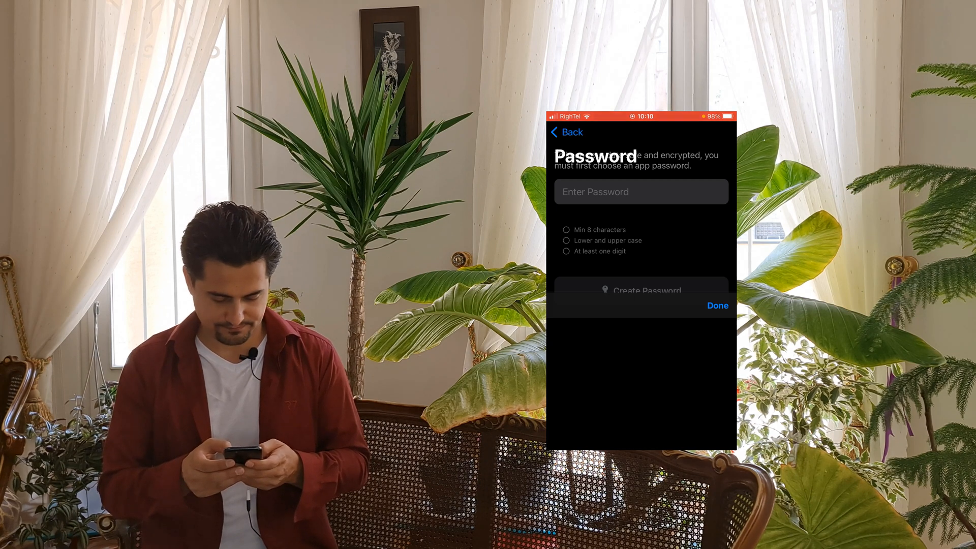
text(password)
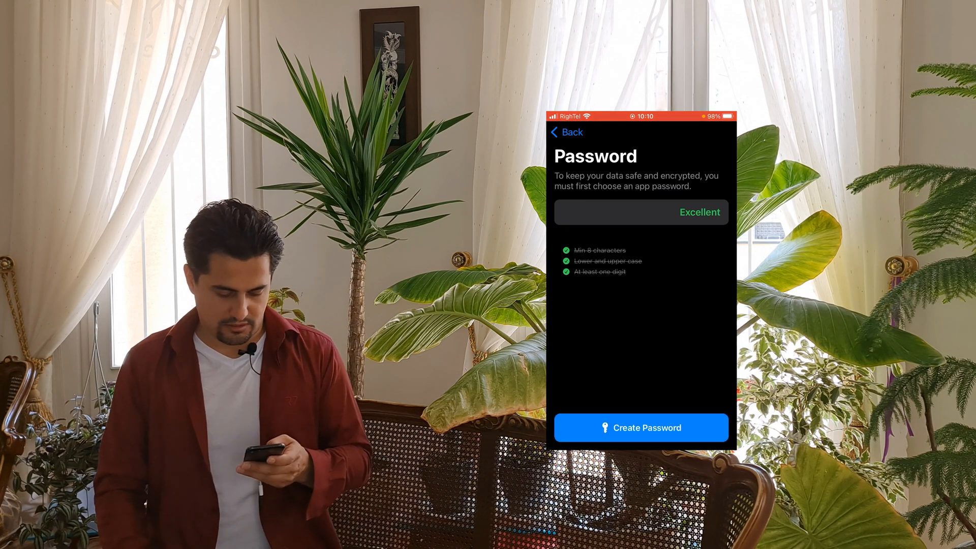
click(640, 428)
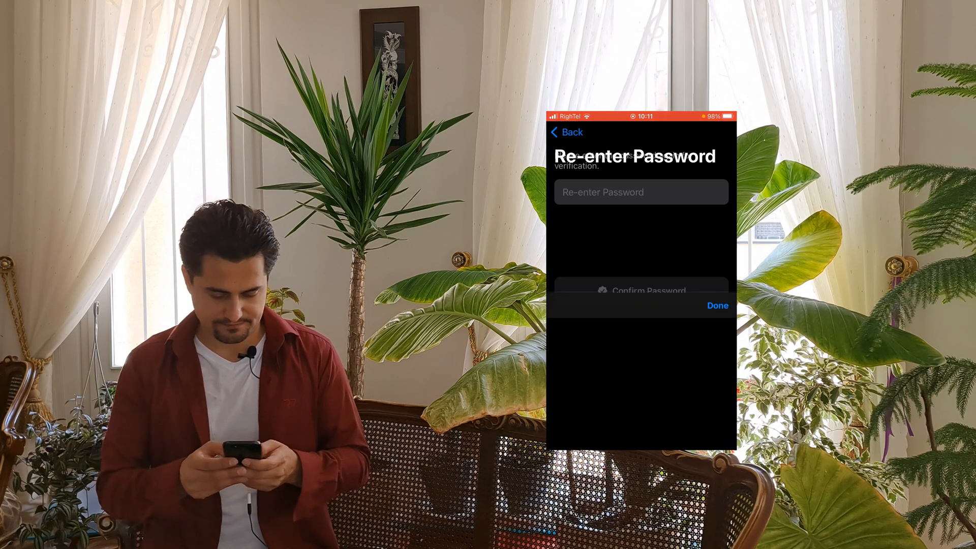
click(640, 193)
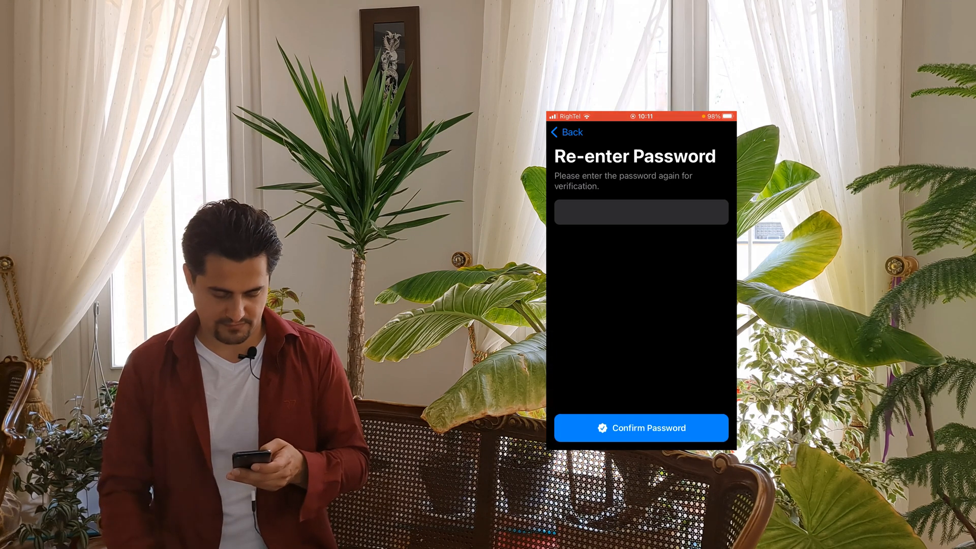
click(640, 428)
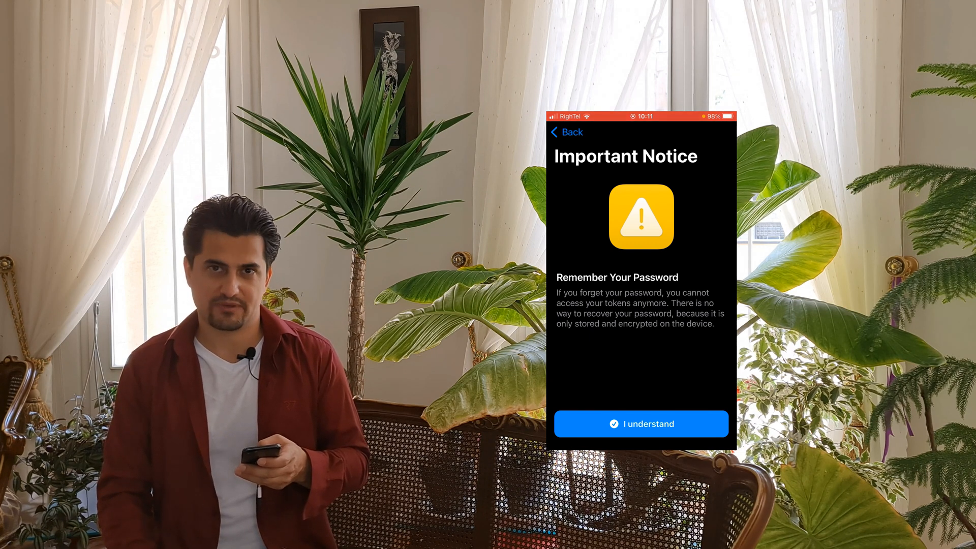
Acknowledge the password warning, skip Touch ID, accept iCloud sync info and finish with Let's Go.
click(640, 423)
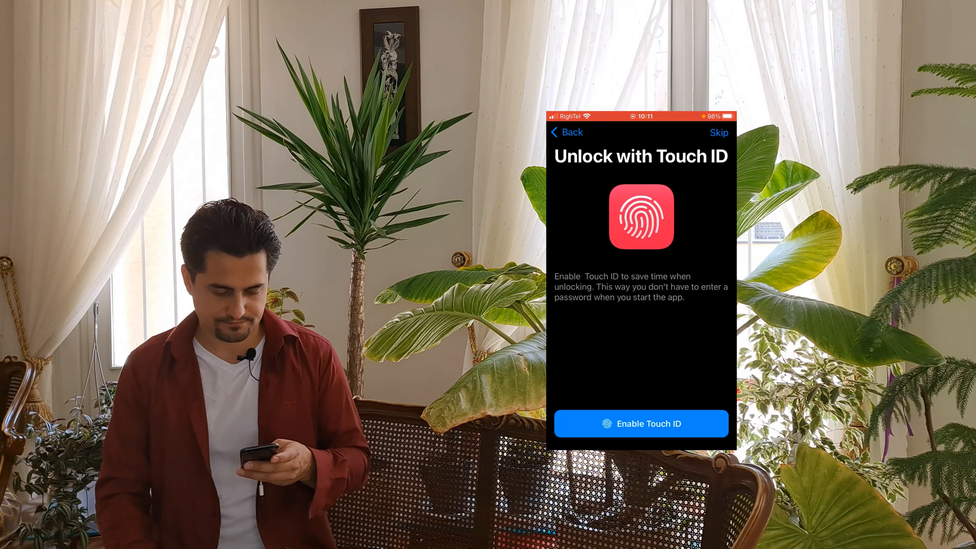
click(640, 423)
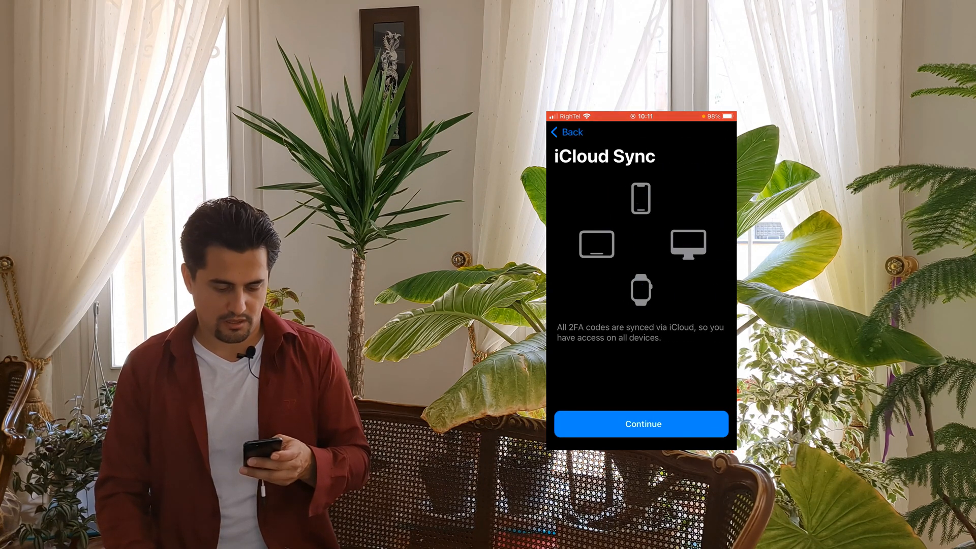
click(642, 424)
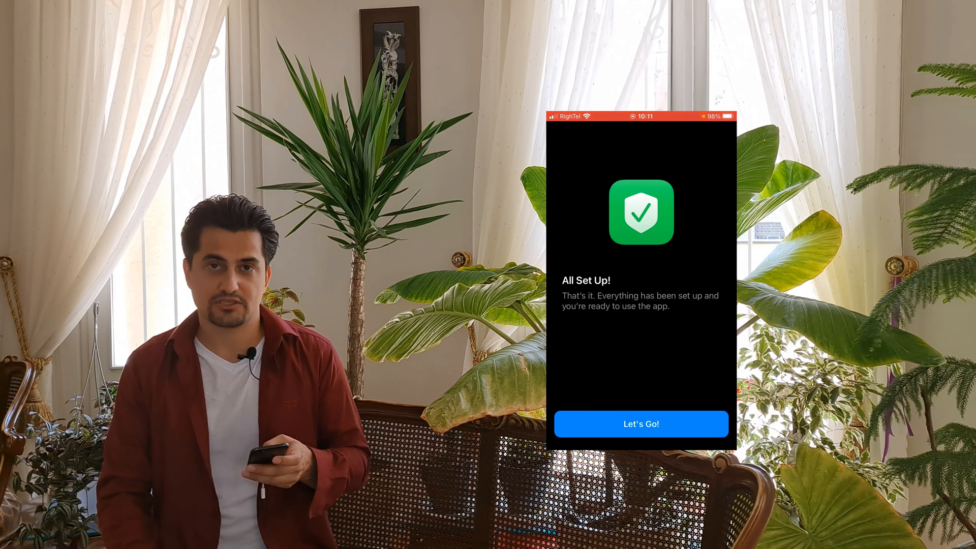
click(640, 424)
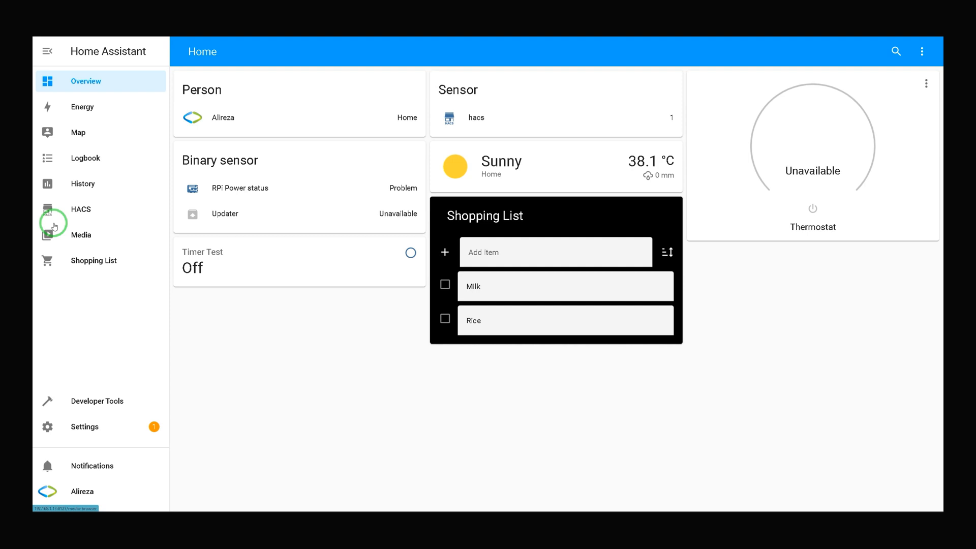
mouse_move(324, 226)
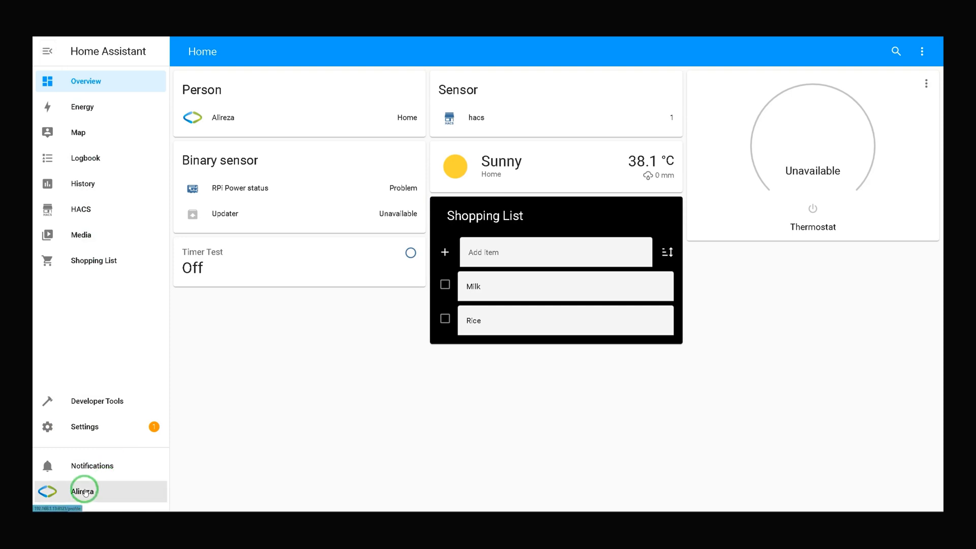
Go to the user profile and scroll to Multi-factor Authentication Modules.
click(82, 491)
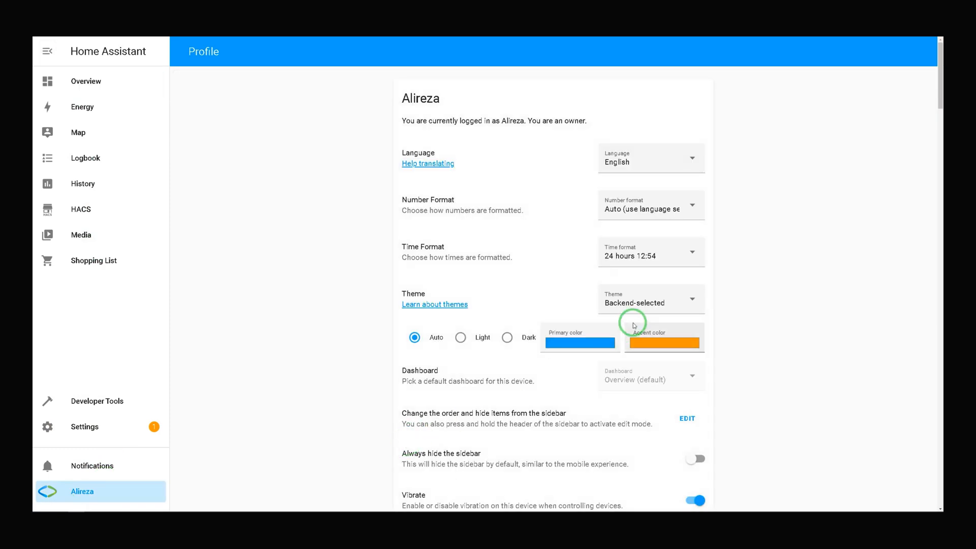
scroll(down, 3)
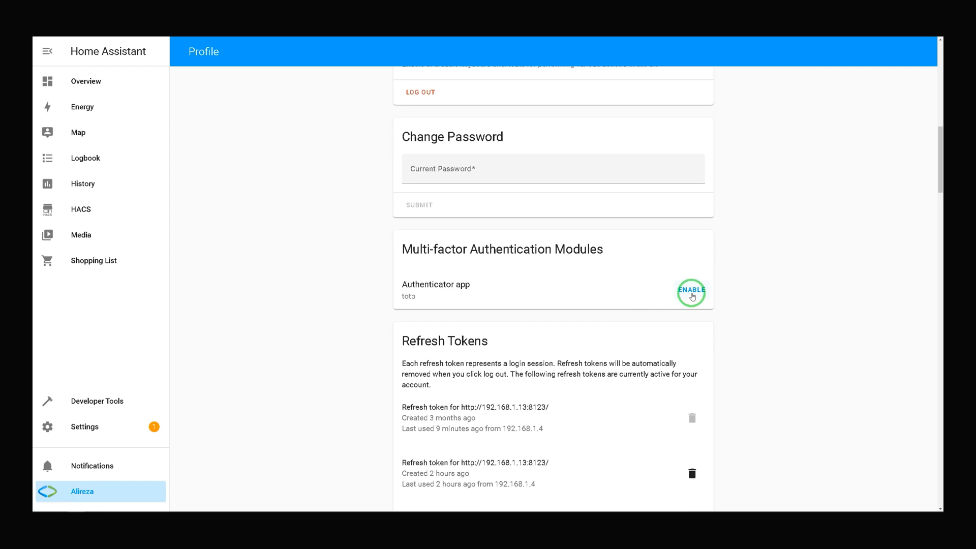
Enable the Authenticator app module and select the manual setup key in the TOTP dialog.
click(692, 290)
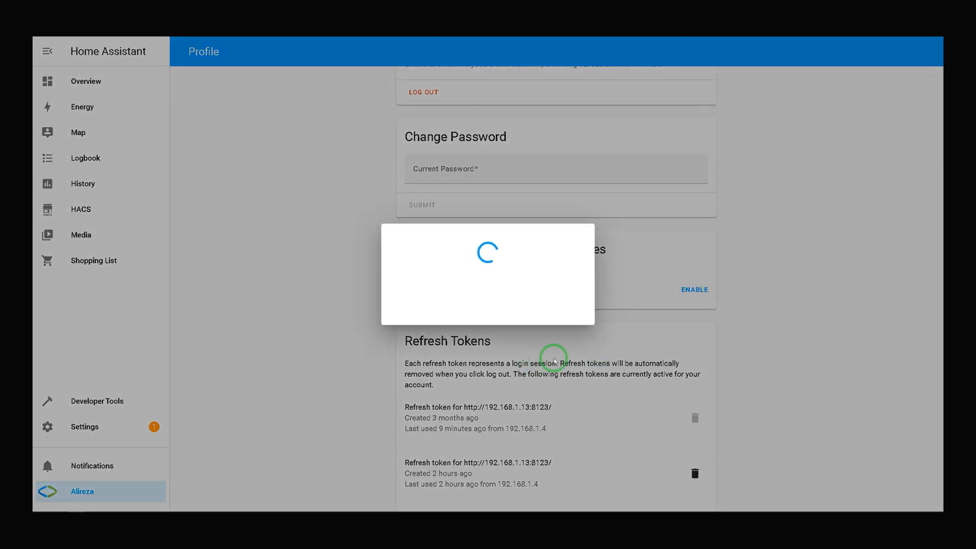
click(694, 290)
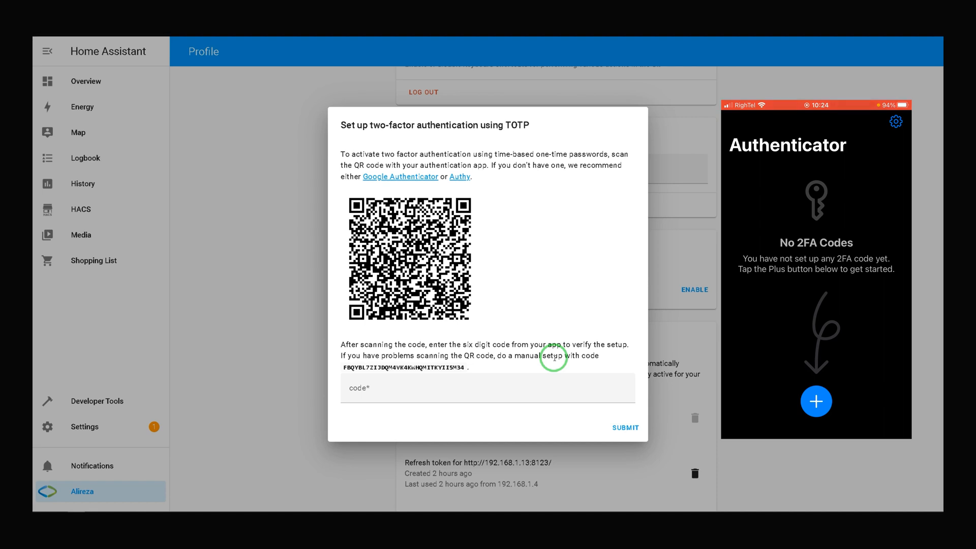
mouse_move(436, 223)
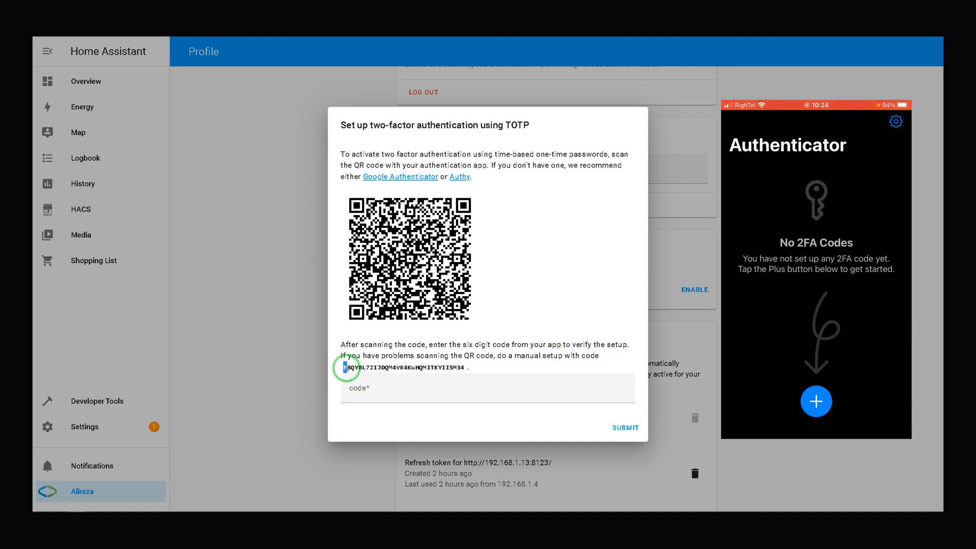
drag(343, 367, 465, 367)
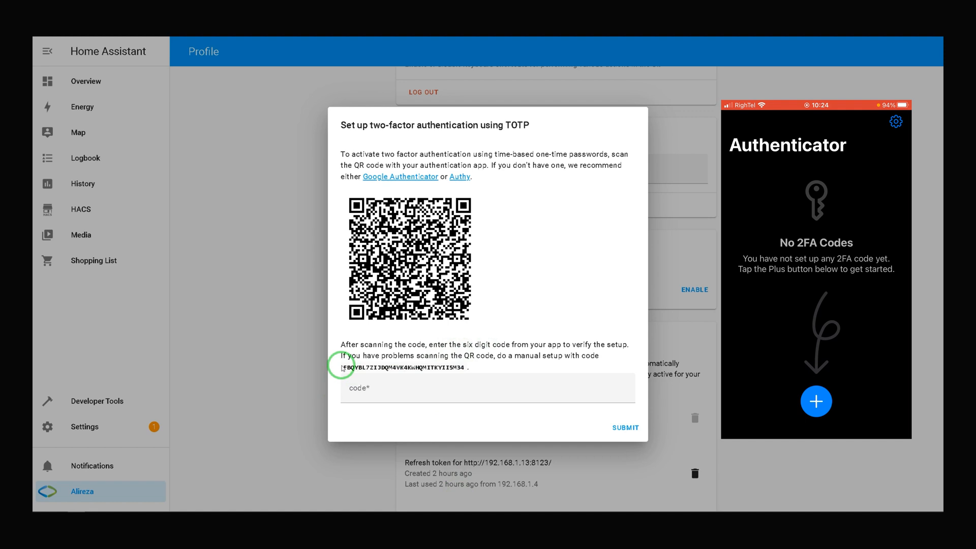
drag(344, 367, 464, 367)
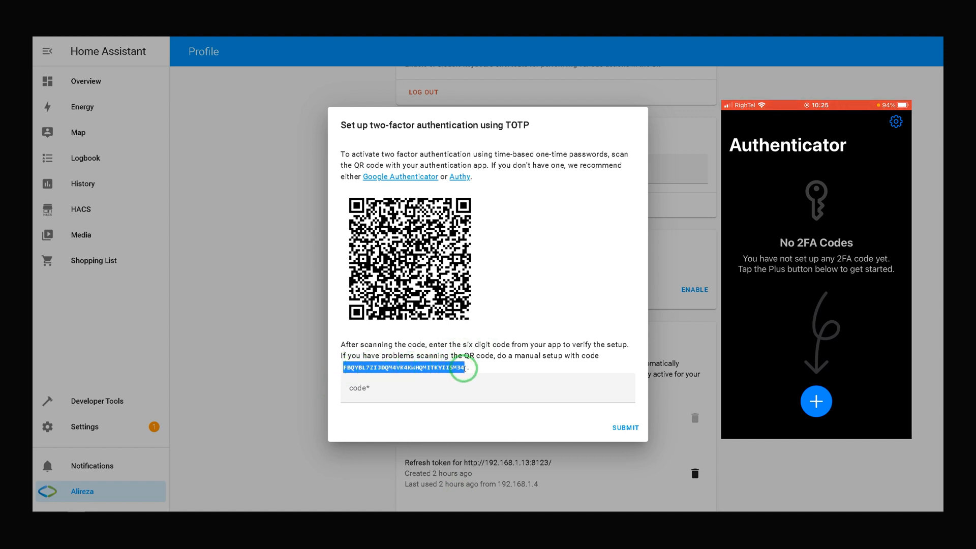
mouse_move(495, 309)
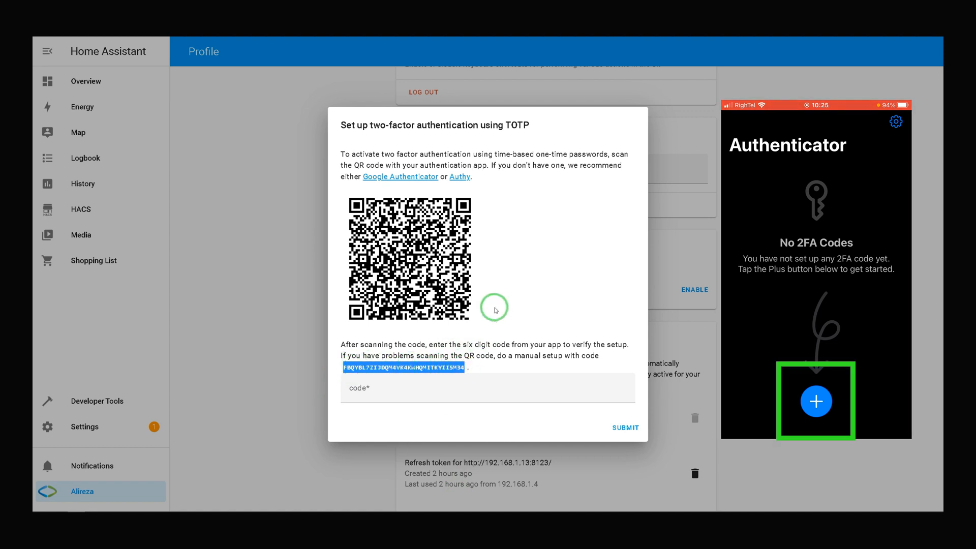
Add a manual-key entry in Authenticator with service name 'Home Assistant'.
click(816, 402)
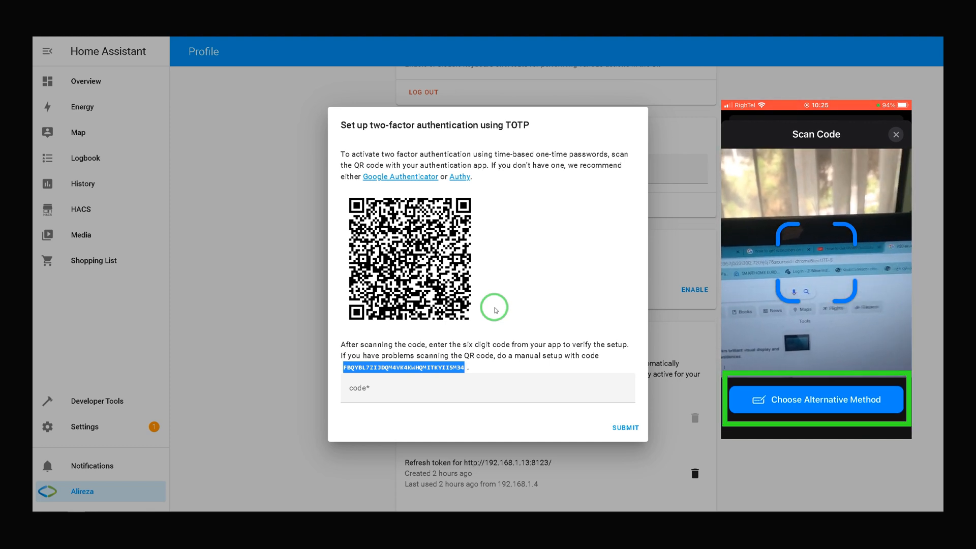
click(816, 400)
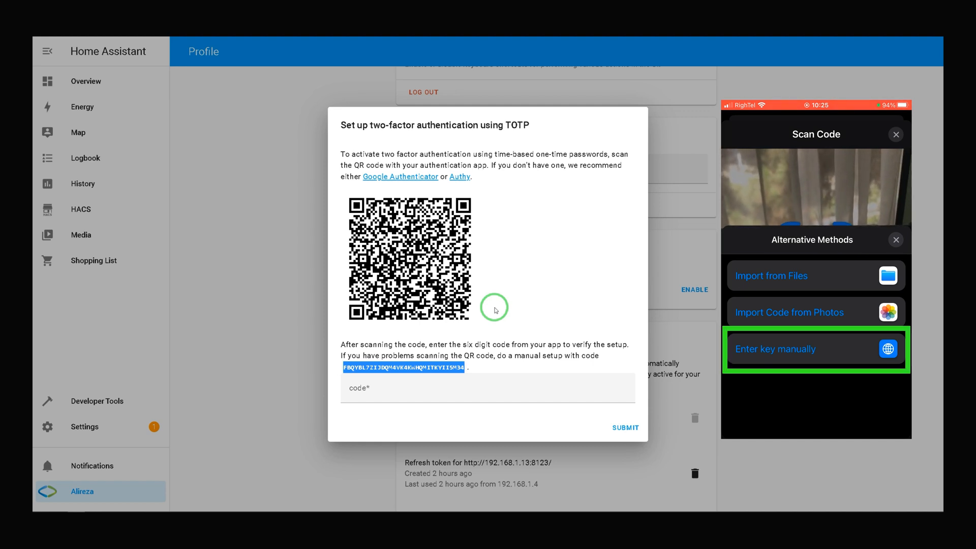
click(775, 349)
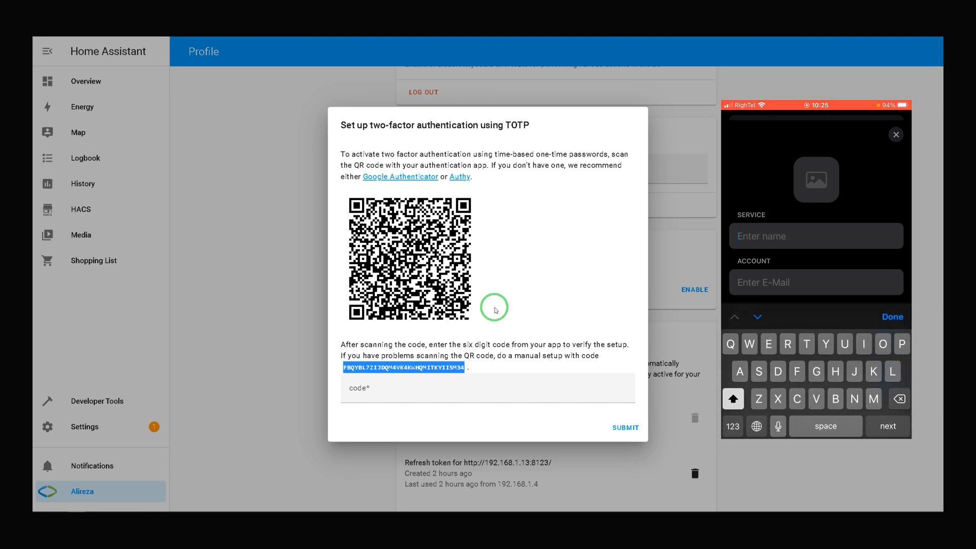
text(Home)
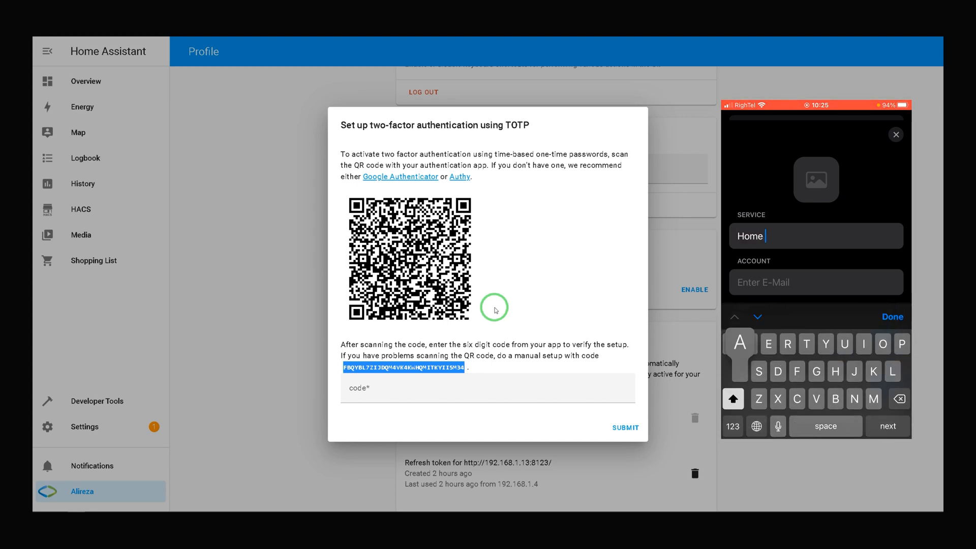
text(Assistant)
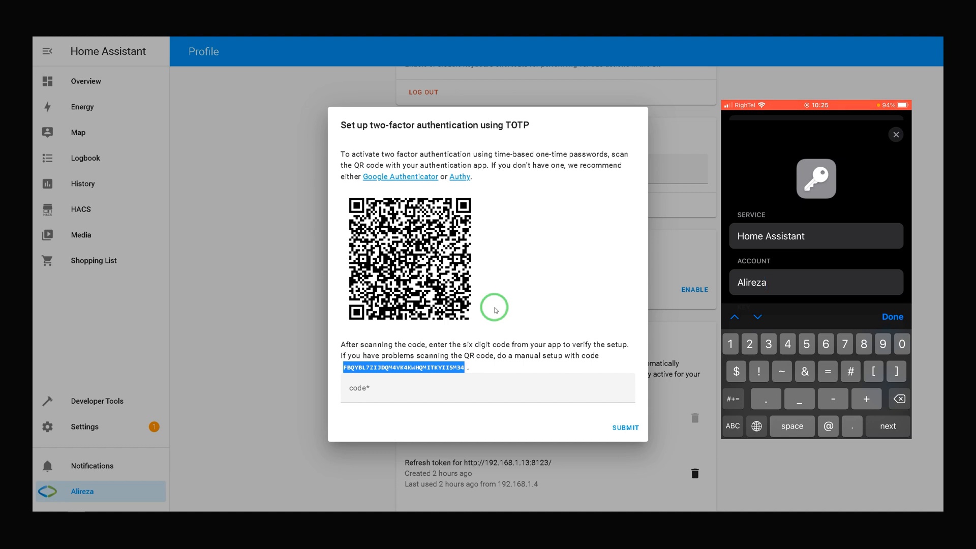
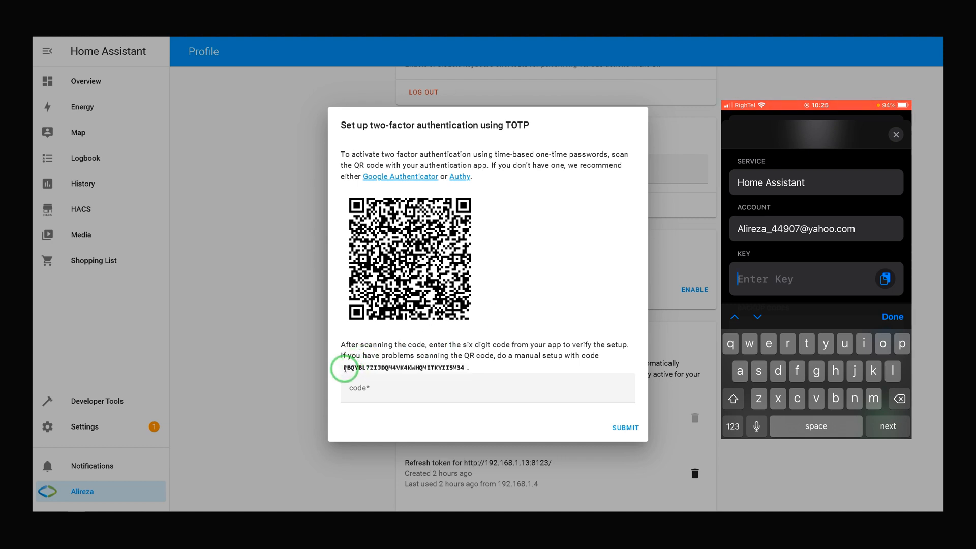
Fill the yahoo account email and select the setup key to paste, keeping SHA1/6/30.
drag(342, 367, 475, 368)
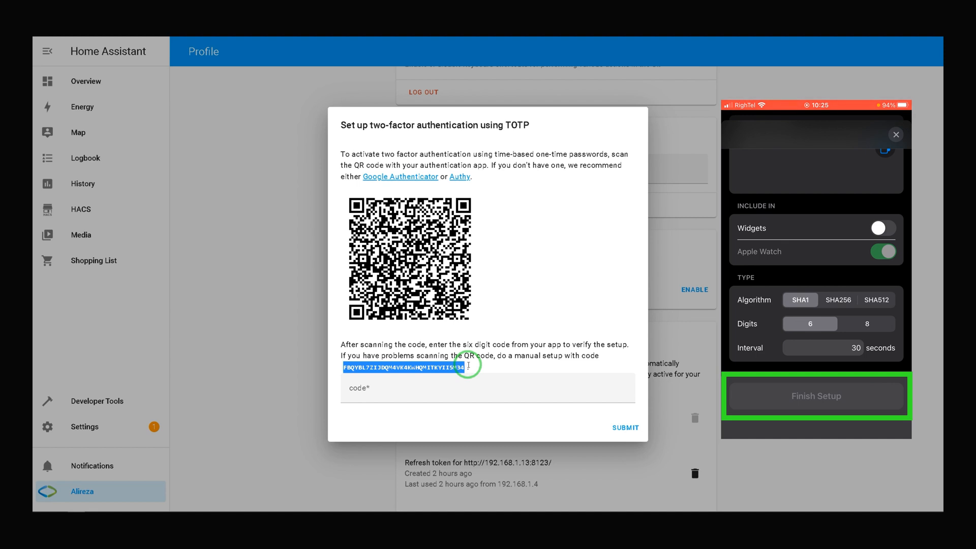
click(487, 387)
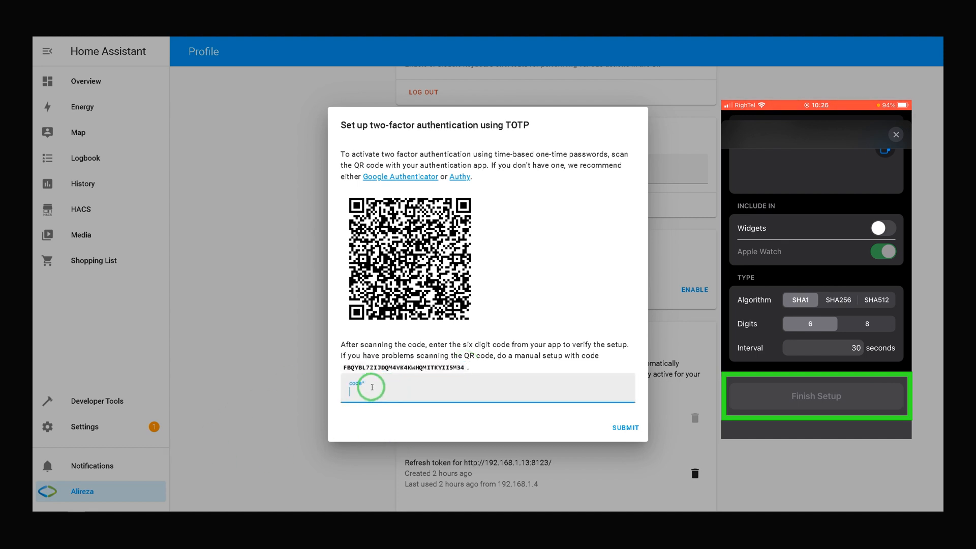
click(626, 428)
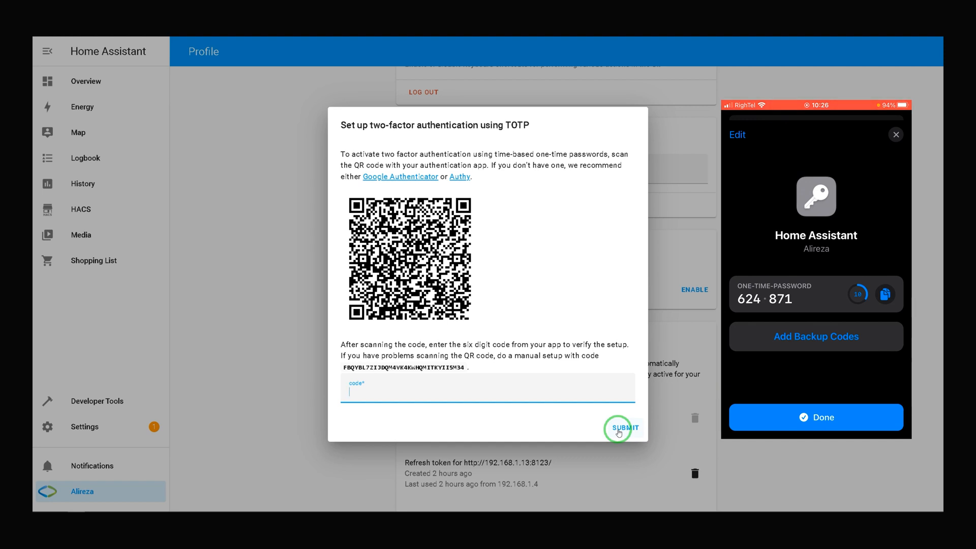
mouse_move(581, 456)
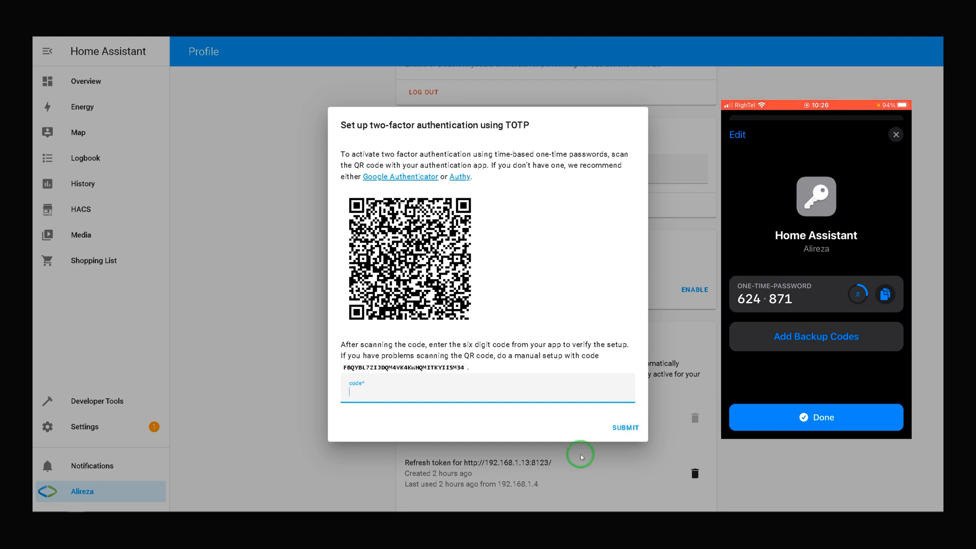
click(364, 390)
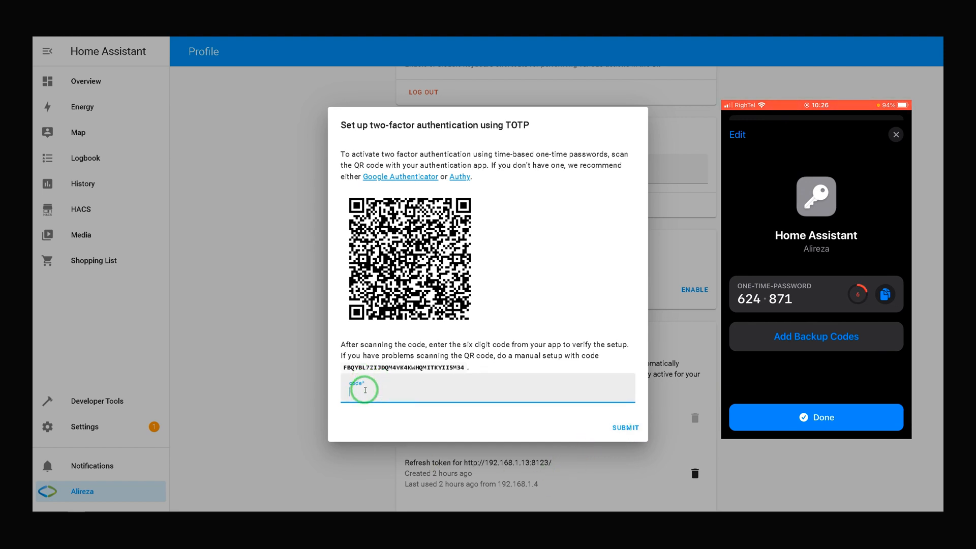
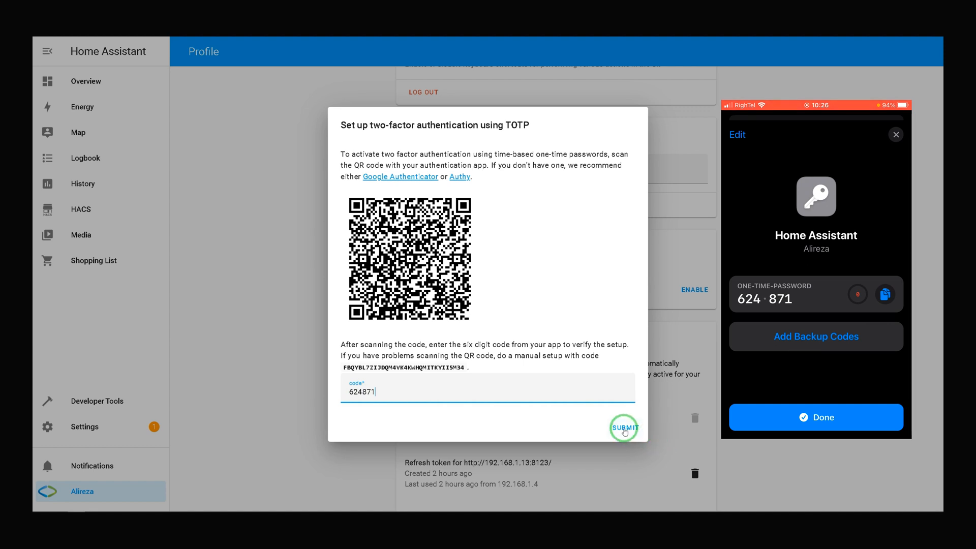
click(625, 428)
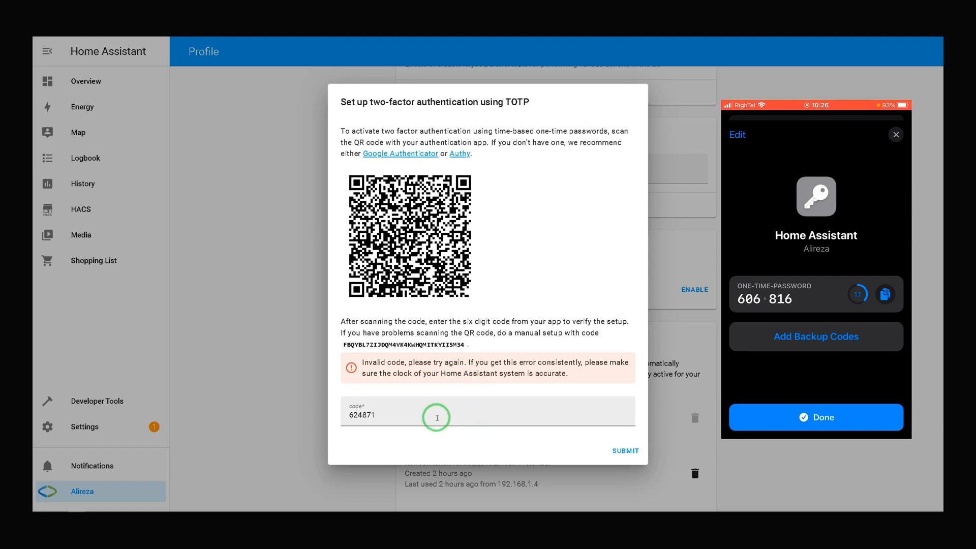
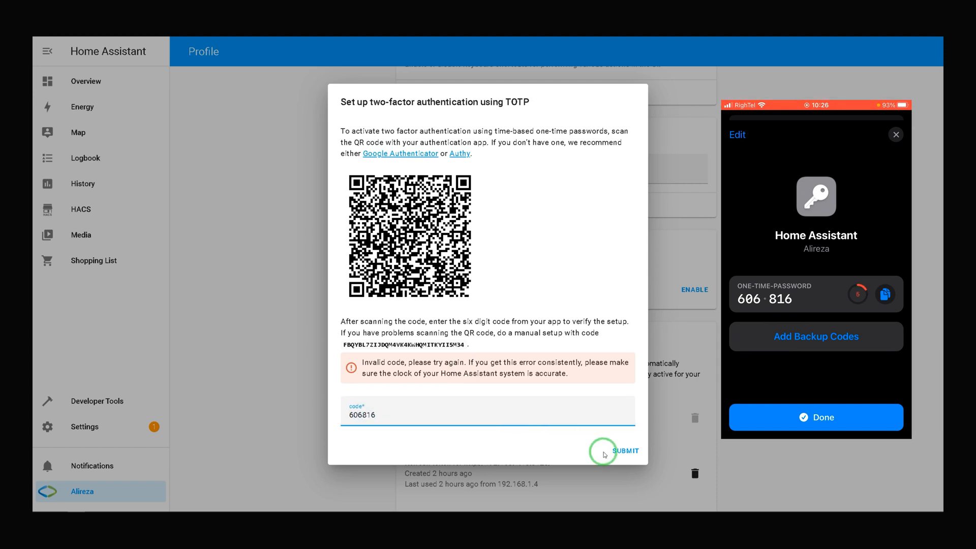
click(625, 451)
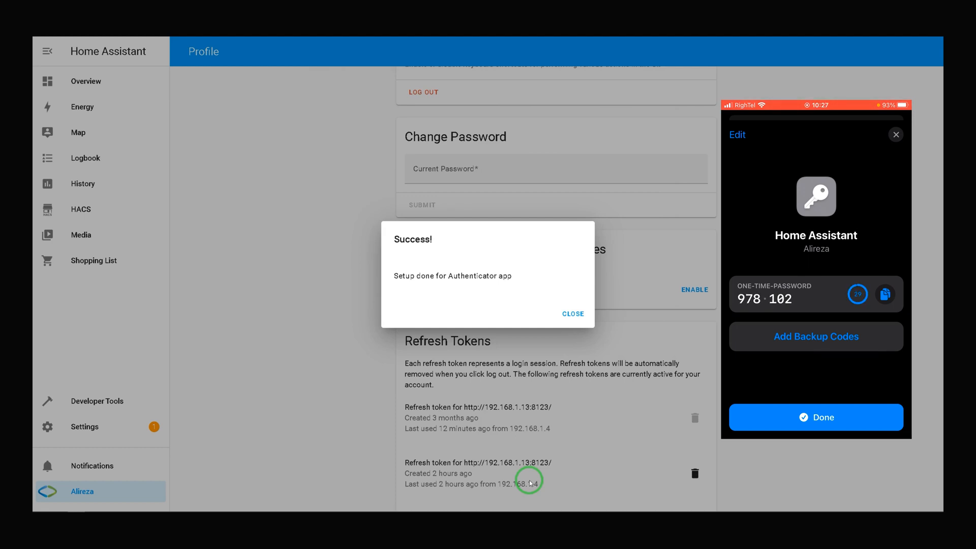
click(815, 417)
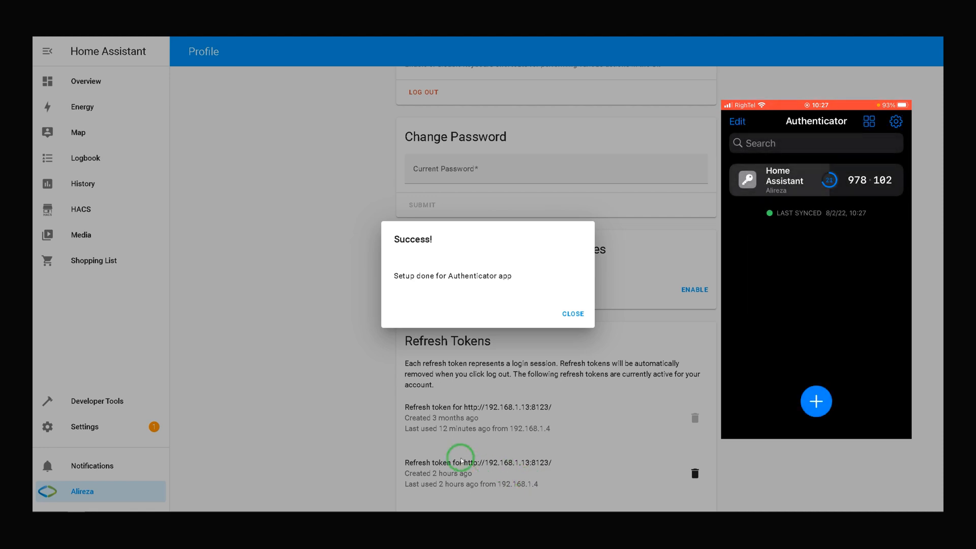
click(572, 315)
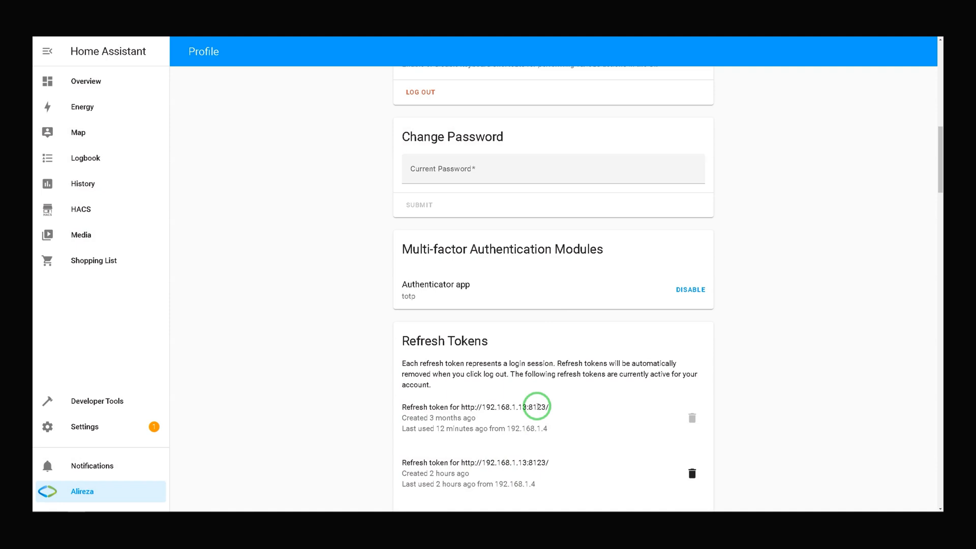
mouse_move(301, 504)
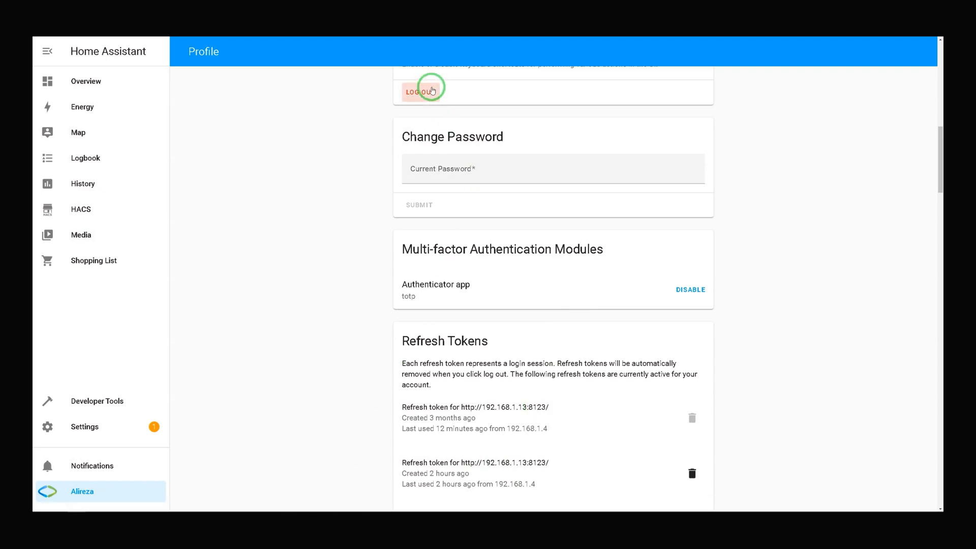
Log out, then log back in as 'alireza' with Keep me logged in ticked.
click(423, 92)
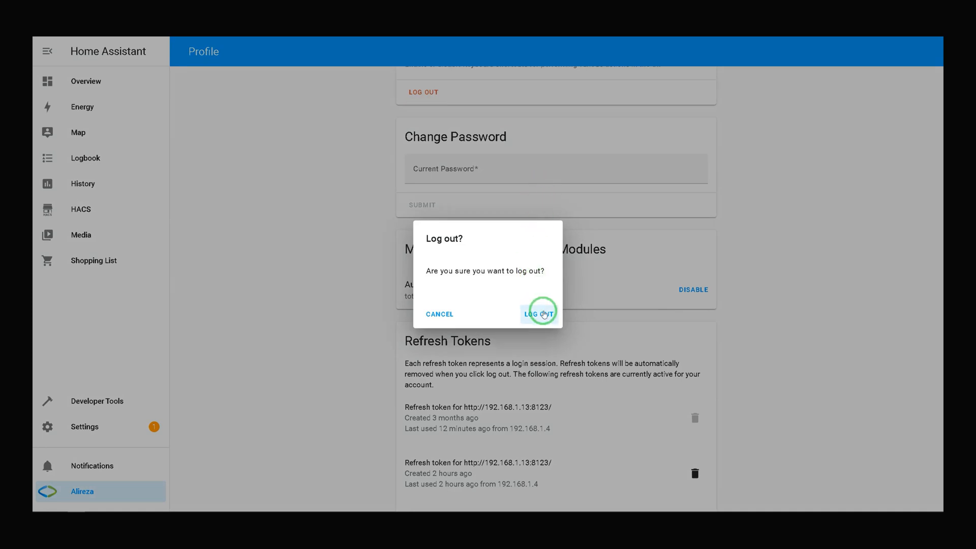
click(539, 315)
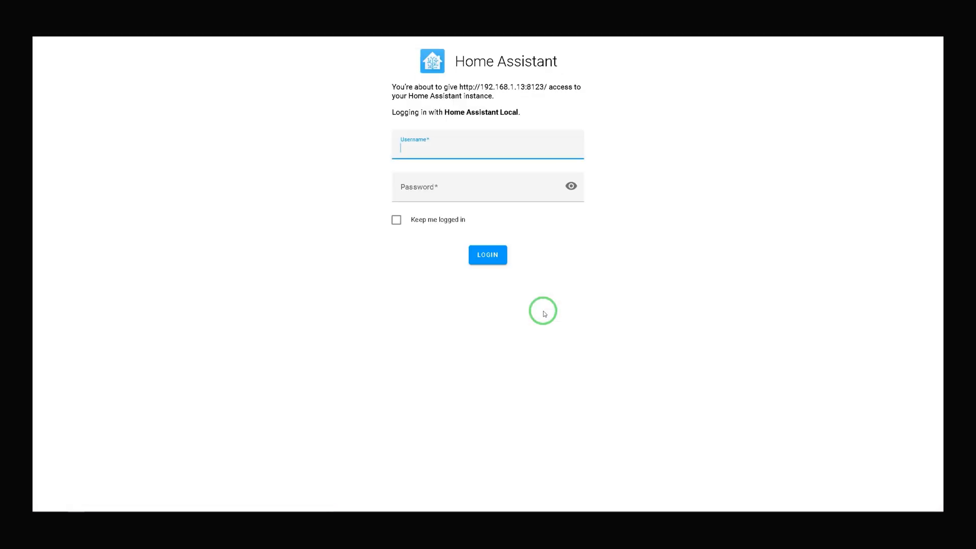
text(ali)
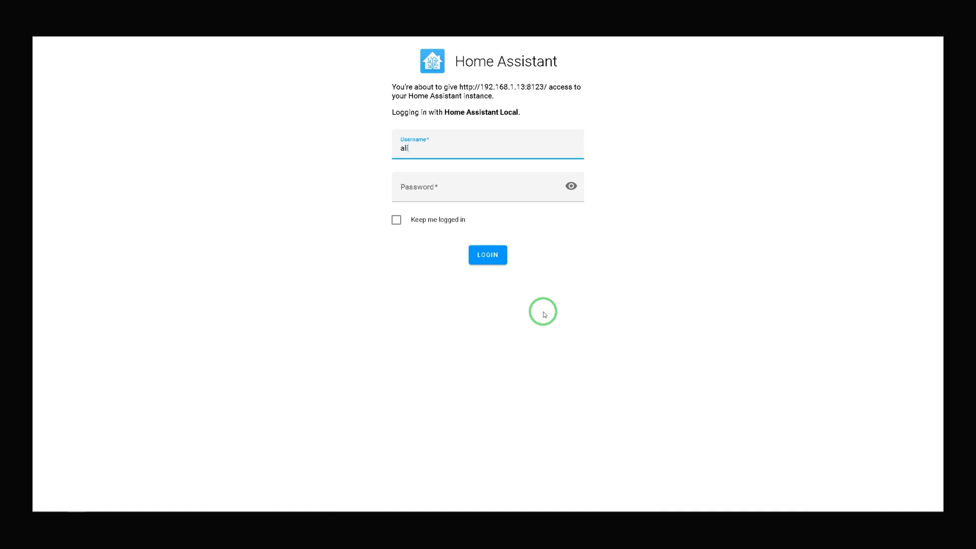
text(reza)
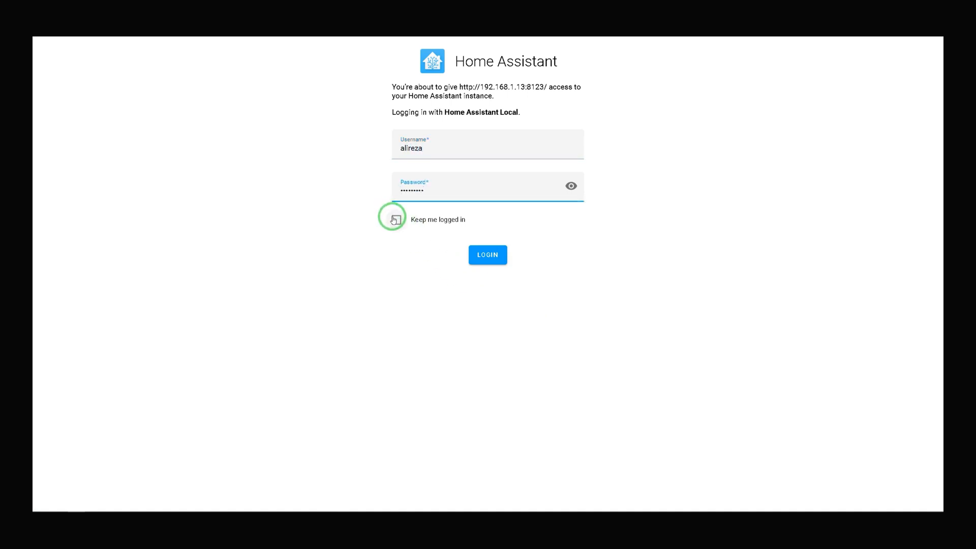
click(395, 220)
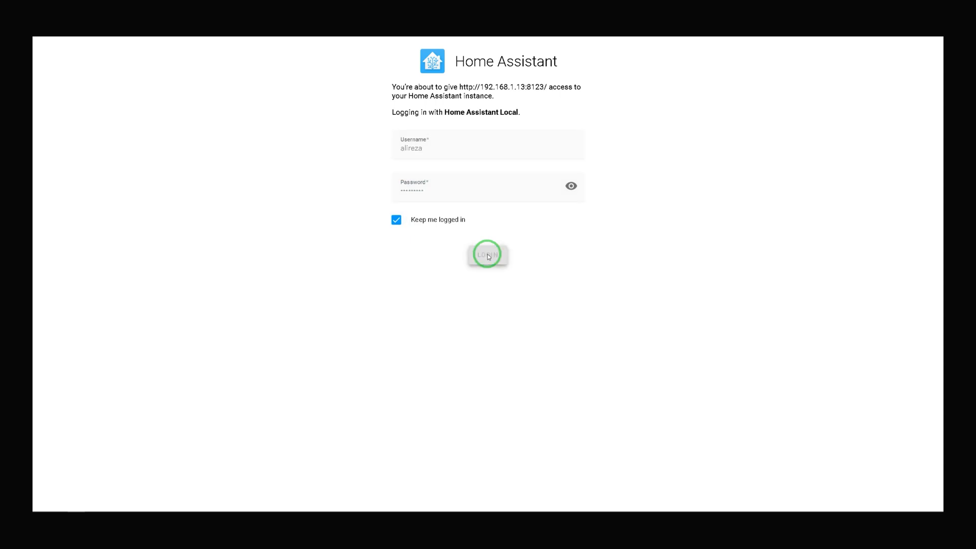
click(487, 254)
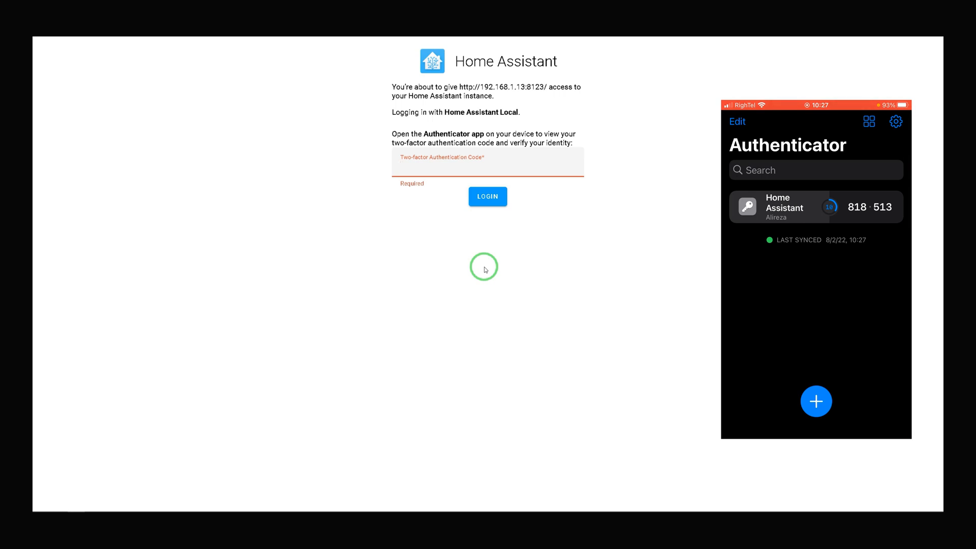
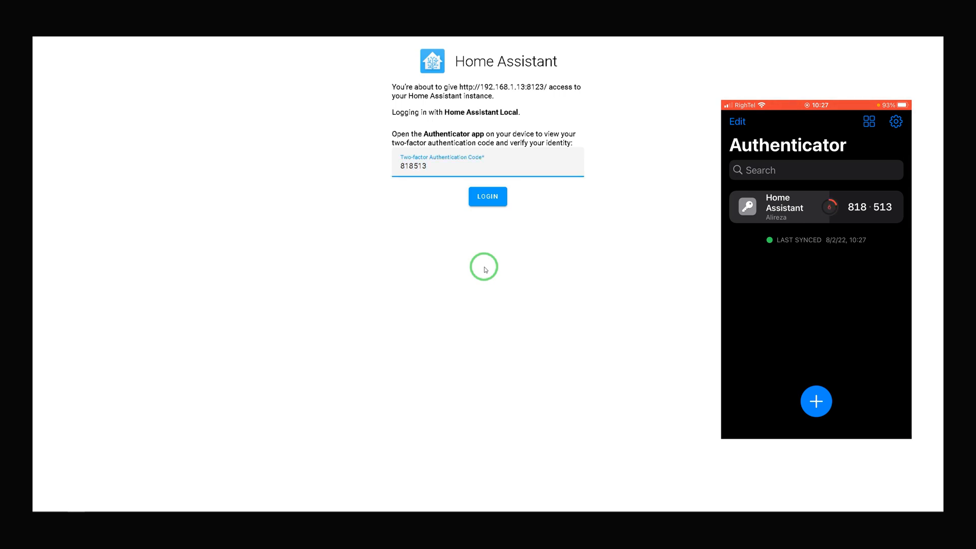
click(487, 197)
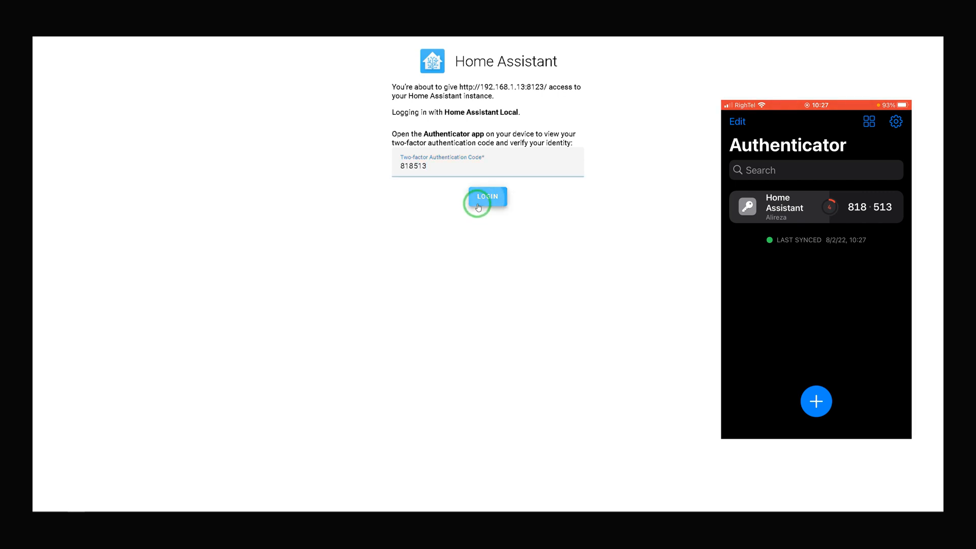
click(487, 196)
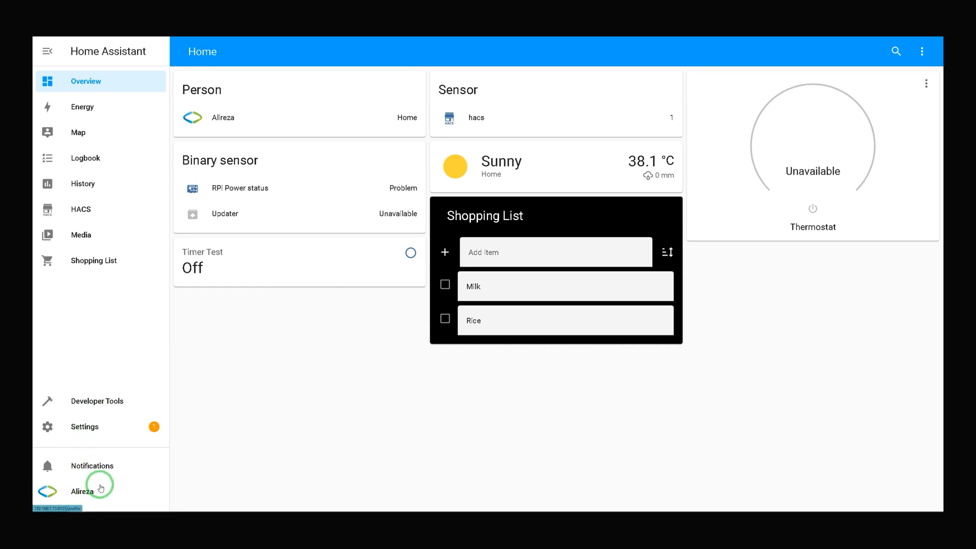
Check the profile shows the Authenticator app enabled and a brand-new refresh token session.
click(82, 491)
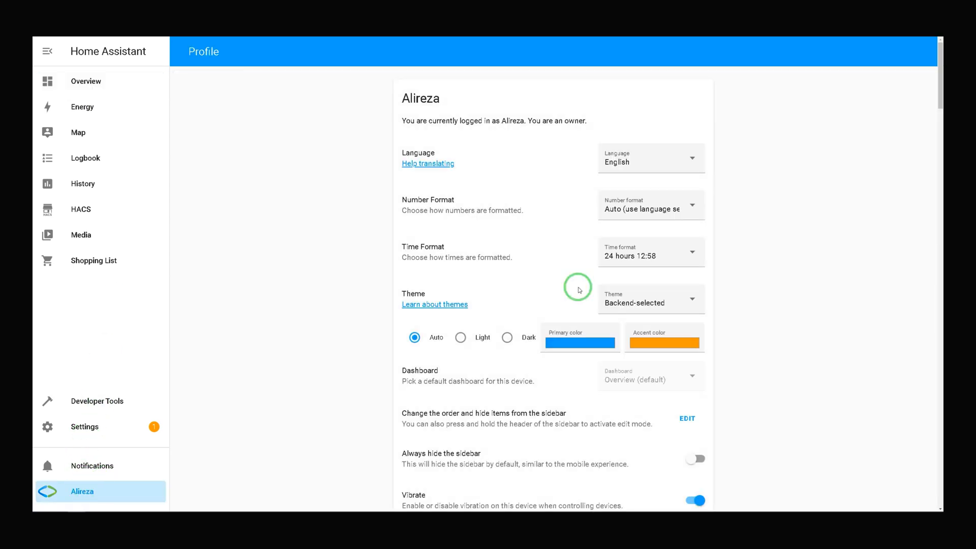
scroll(down, 3)
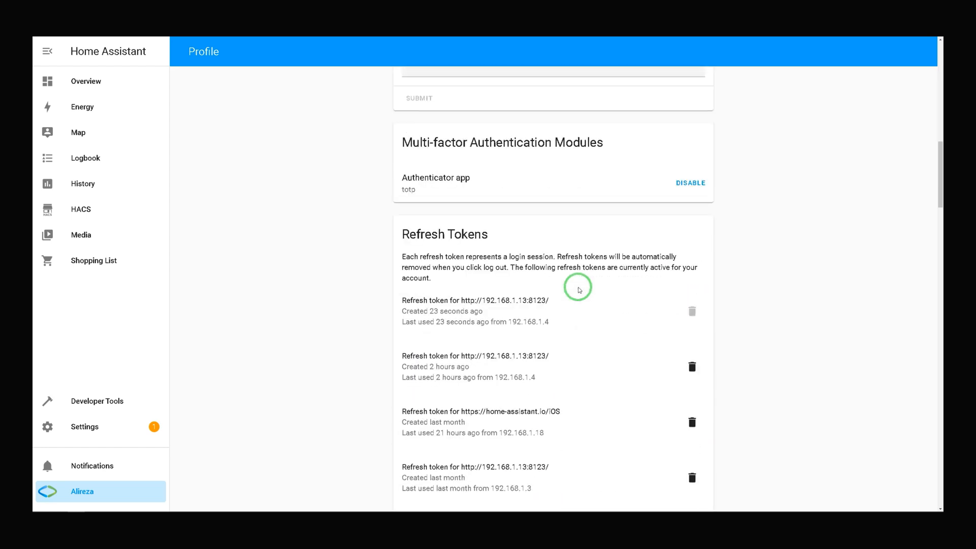